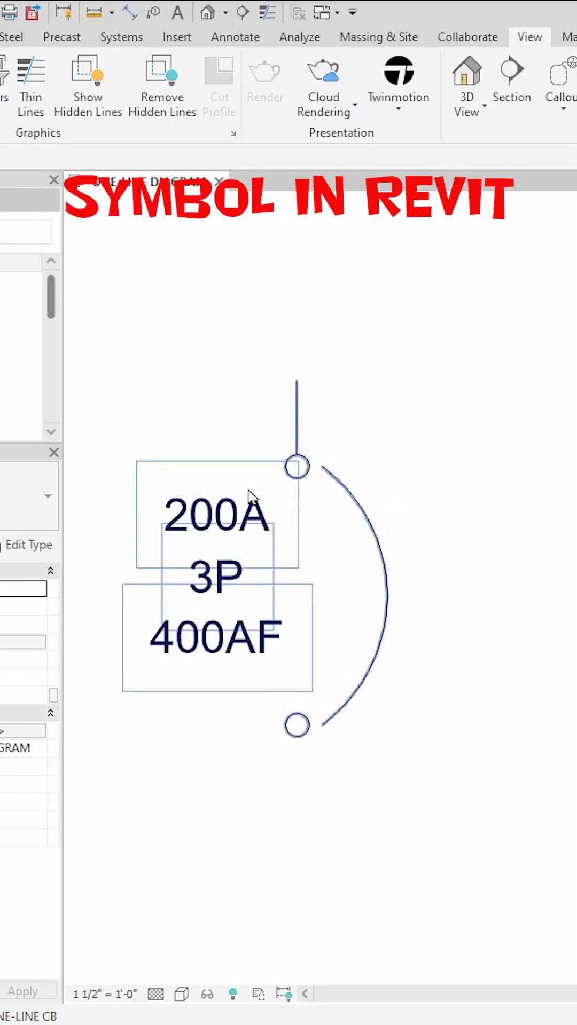
Start a new family from Generic Annotation.rft in the Annotations templates folder.
{"action": "left_click", "coordinate": [10, 18]}
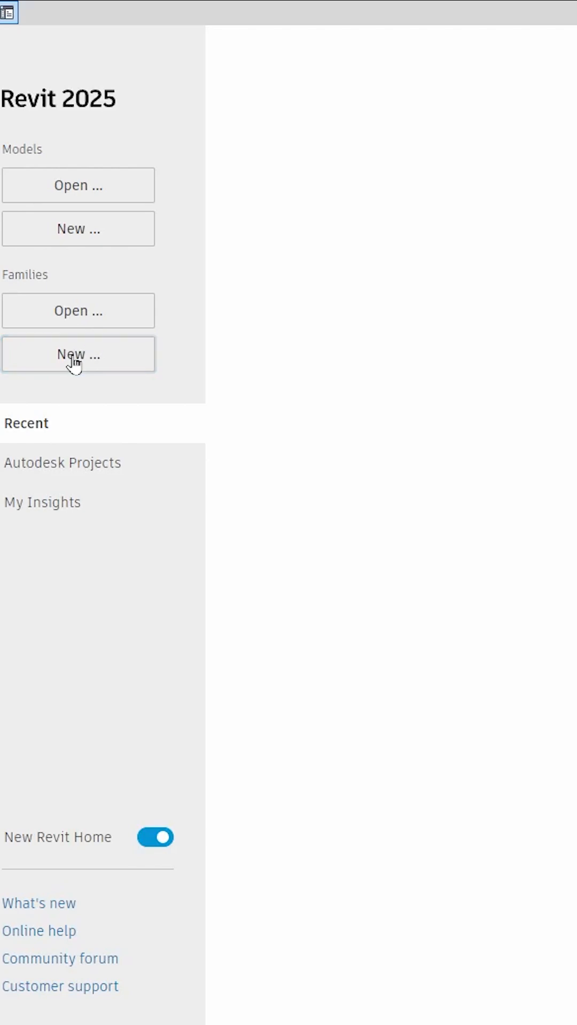
{"action": "left_click", "coordinate": [77, 355]}
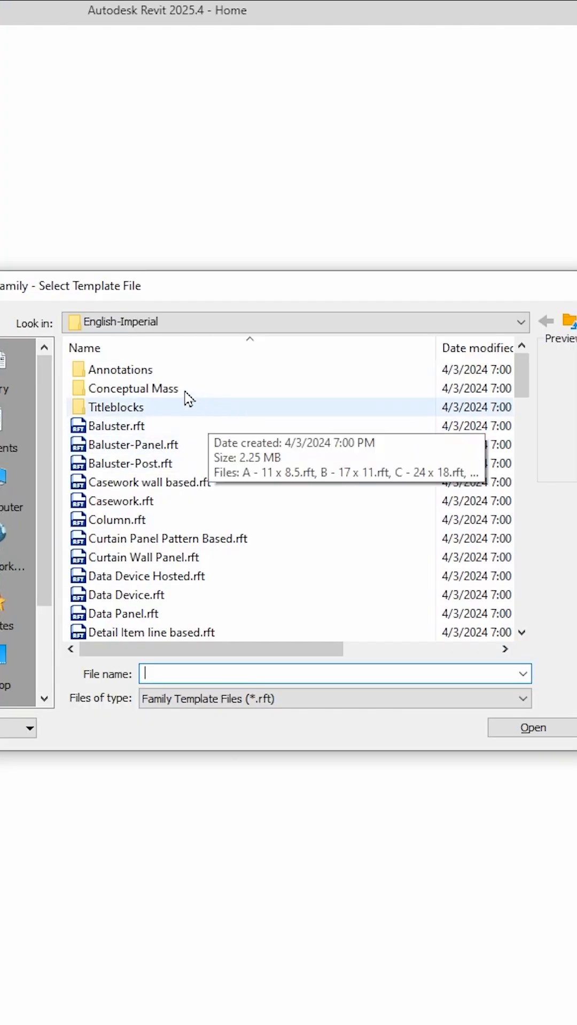
{"action": "double_click", "coordinate": [124, 368]}
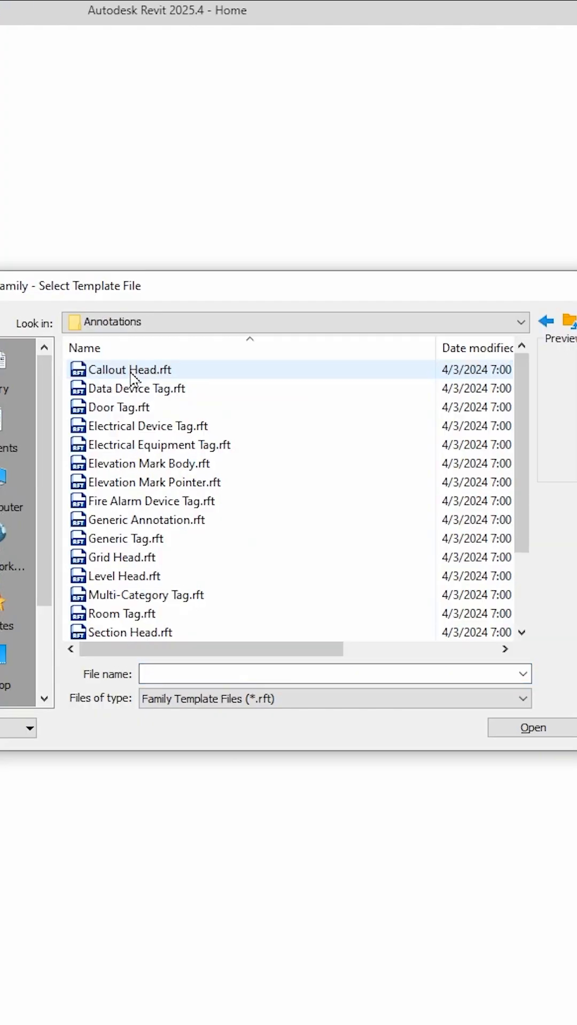
{"action": "left_click", "coordinate": [135, 538]}
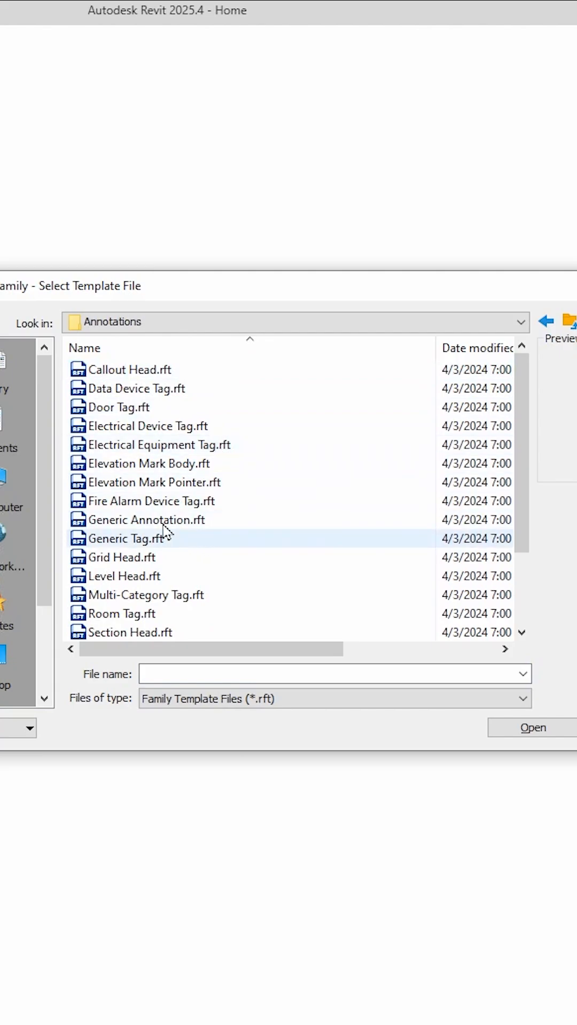
{"action": "left_click", "coordinate": [153, 519]}
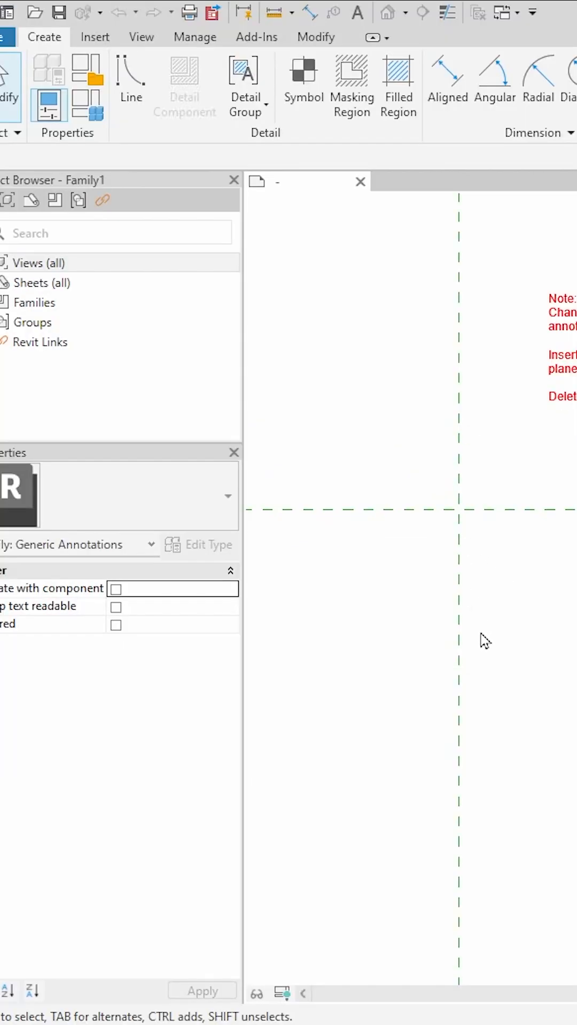
{"action": "mouse_move", "coordinate": [477, 431]}
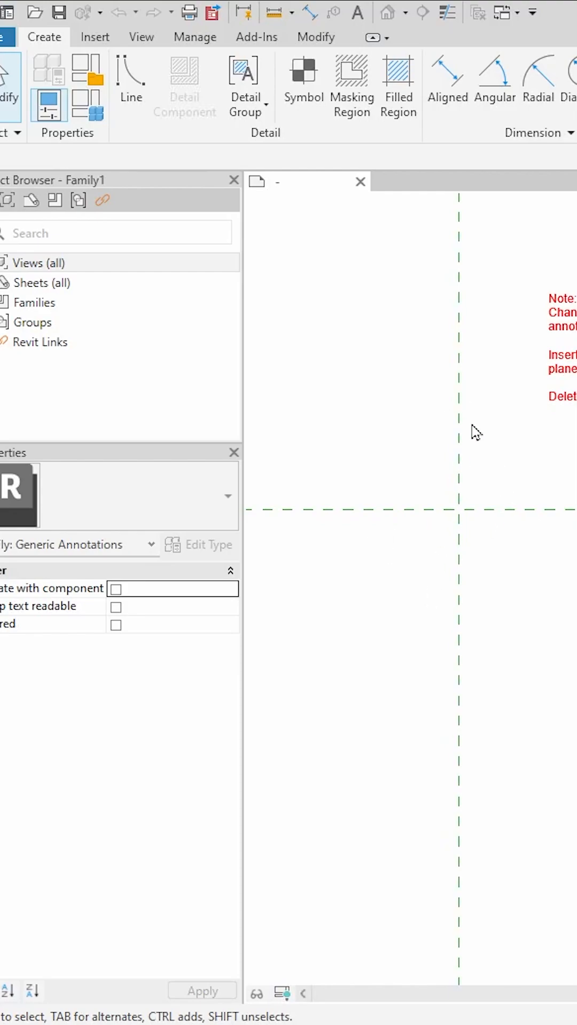
{"action": "mouse_move", "coordinate": [458, 520]}
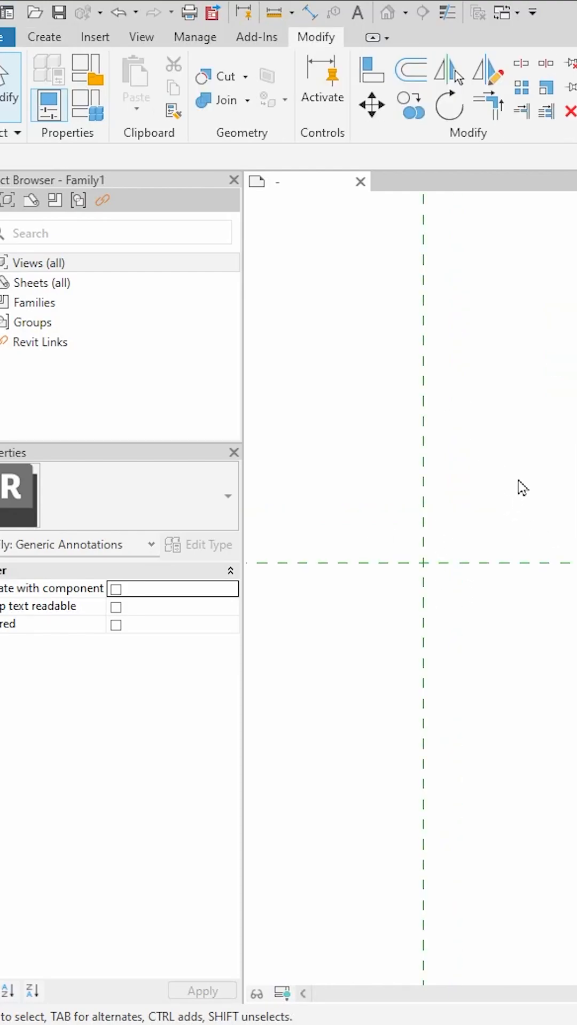
{"action": "mouse_move", "coordinate": [409, 600]}
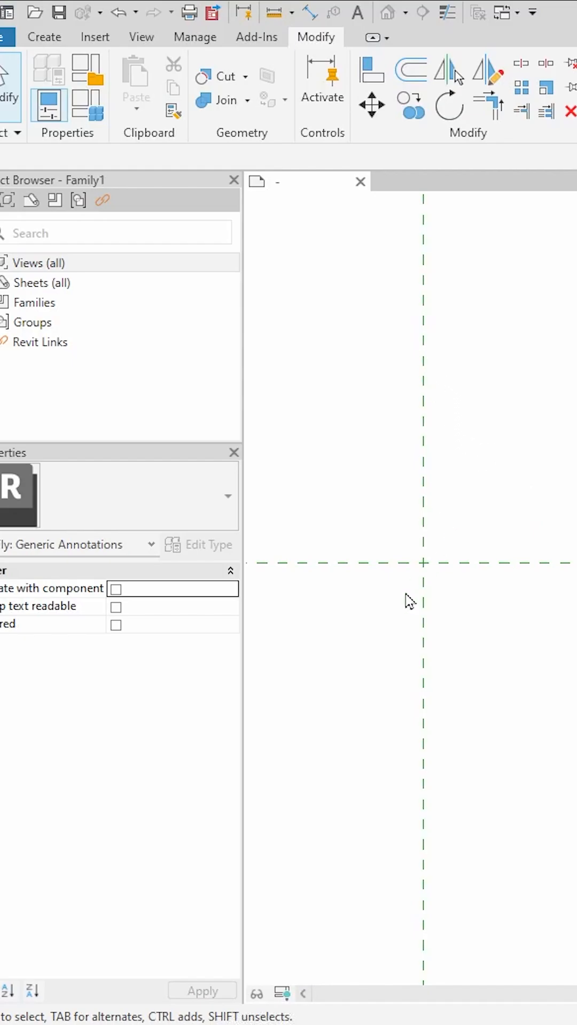
Begin drawing horizontal reference lines below the crossing reference planes.
{"action": "left_click", "coordinate": [43, 36]}
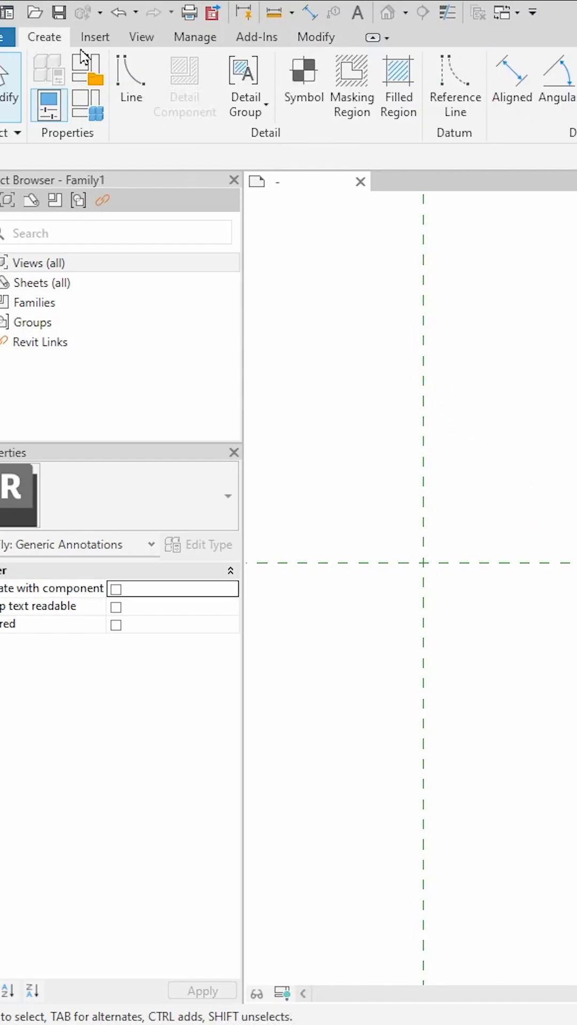
{"action": "left_click", "coordinate": [455, 85]}
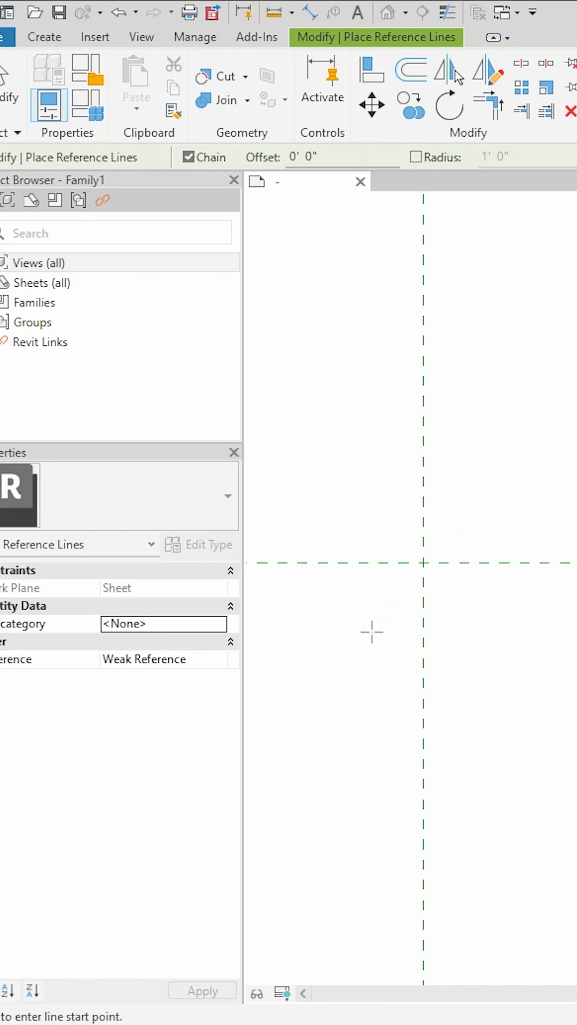
{"action": "left_click", "coordinate": [370, 631]}
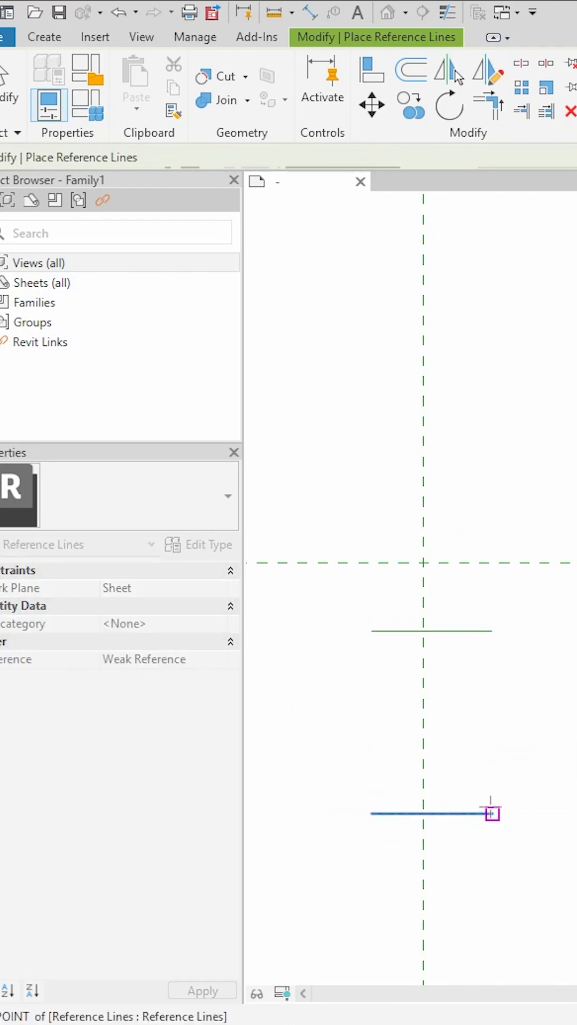
{"action": "mouse_move", "coordinate": [308, 12]}
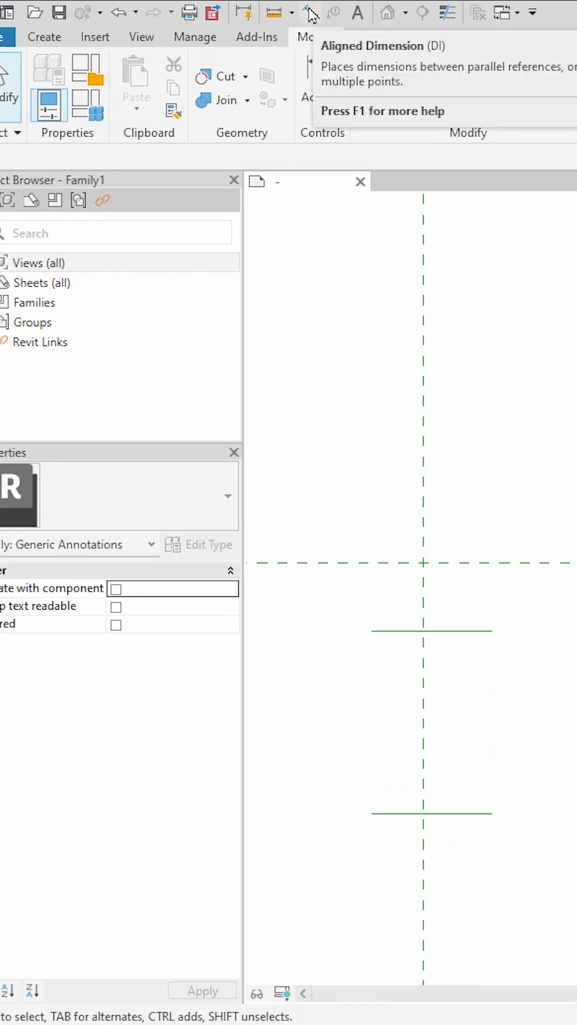
Add an aligned dimension string from the horizontal plane to both reference lines, spaced 1/4" and 3/4".
{"action": "left_click", "coordinate": [308, 12]}
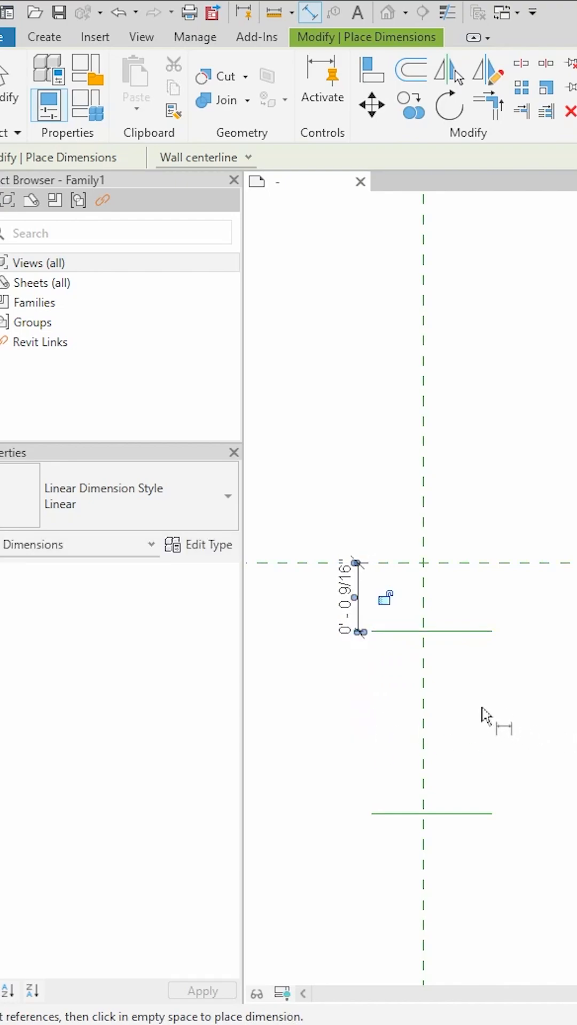
{"action": "mouse_move", "coordinate": [406, 631]}
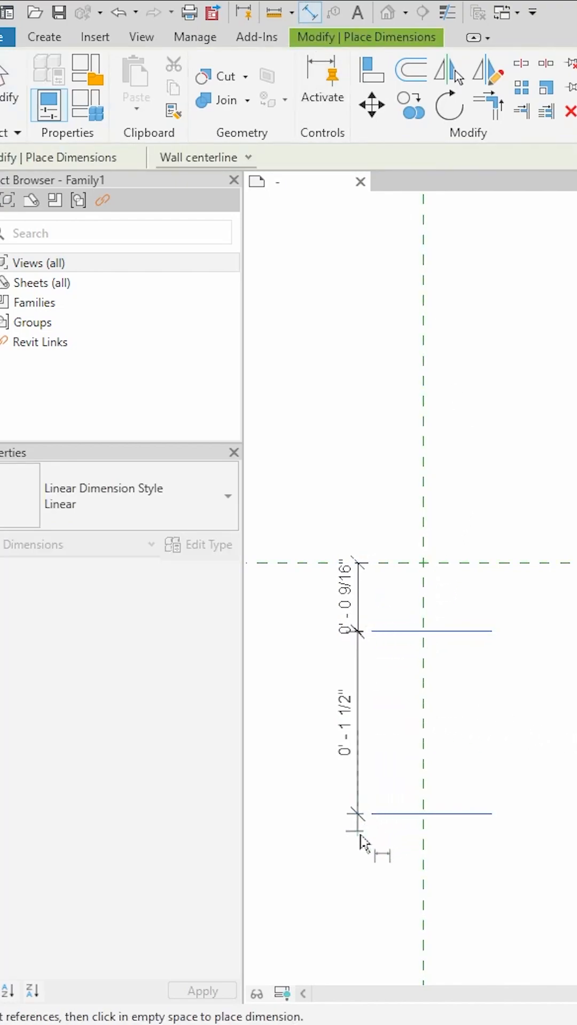
{"action": "left_click", "coordinate": [430, 631]}
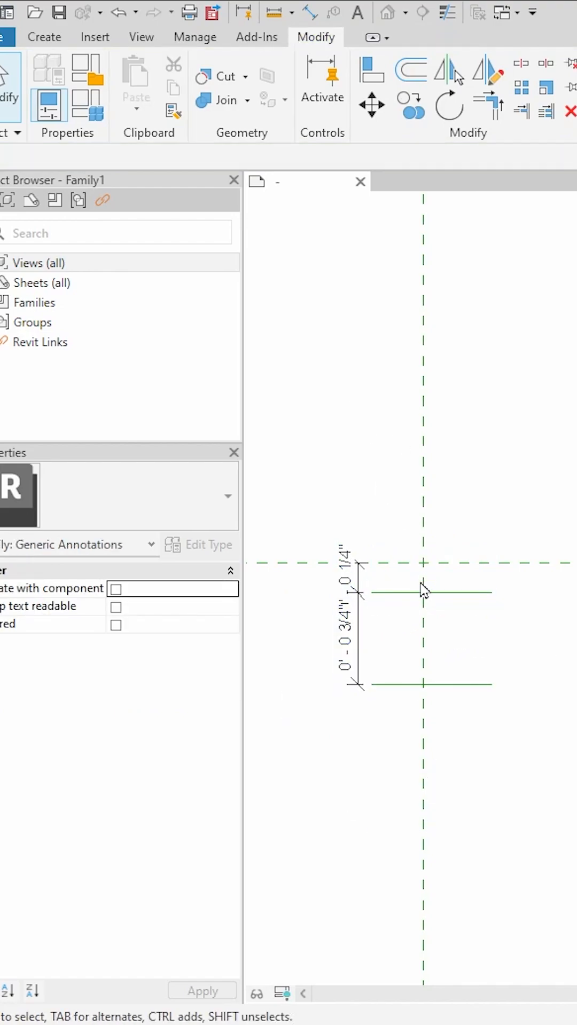
{"action": "left_click", "coordinate": [43, 36]}
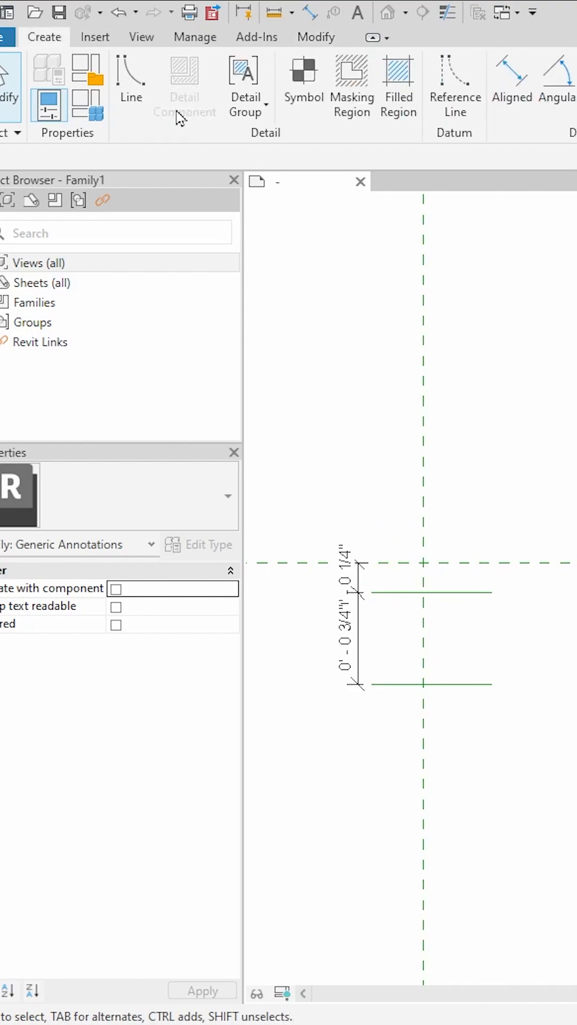
Draw the short vertical line, then place a circle where the upper reference line meets the centre.
{"action": "left_click", "coordinate": [130, 78]}
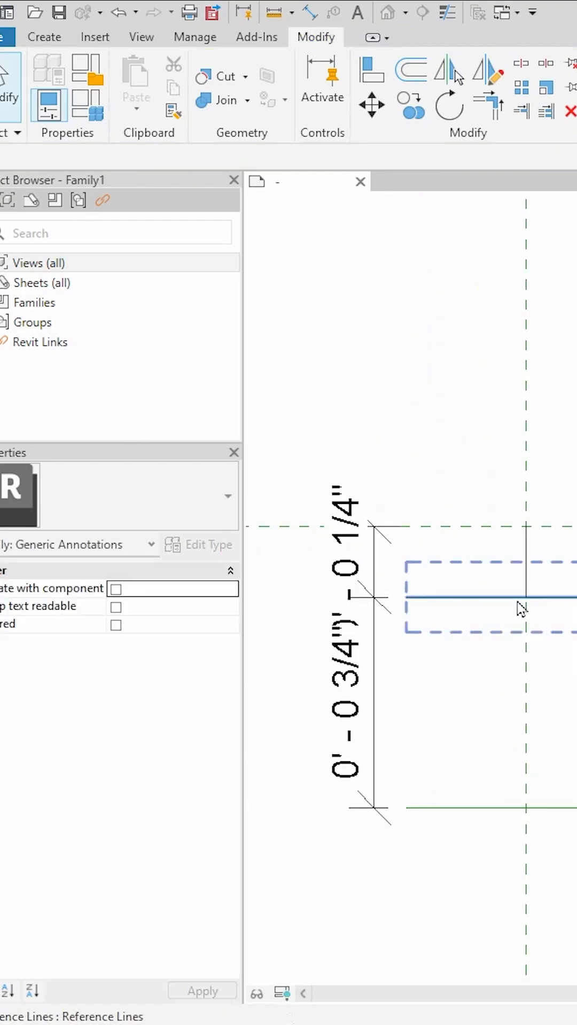
{"action": "left_click", "coordinate": [44, 37]}
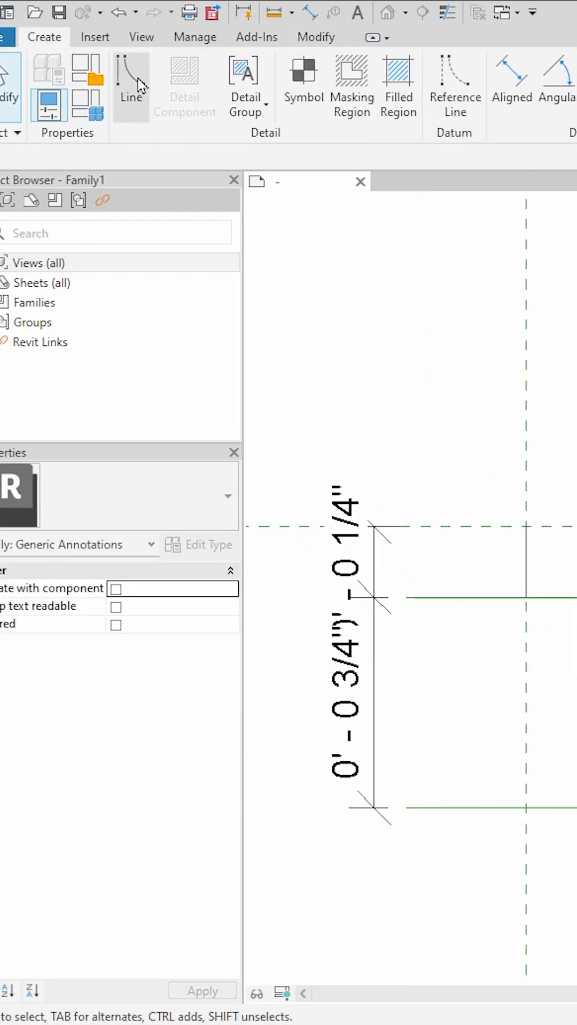
{"action": "left_click", "coordinate": [130, 86]}
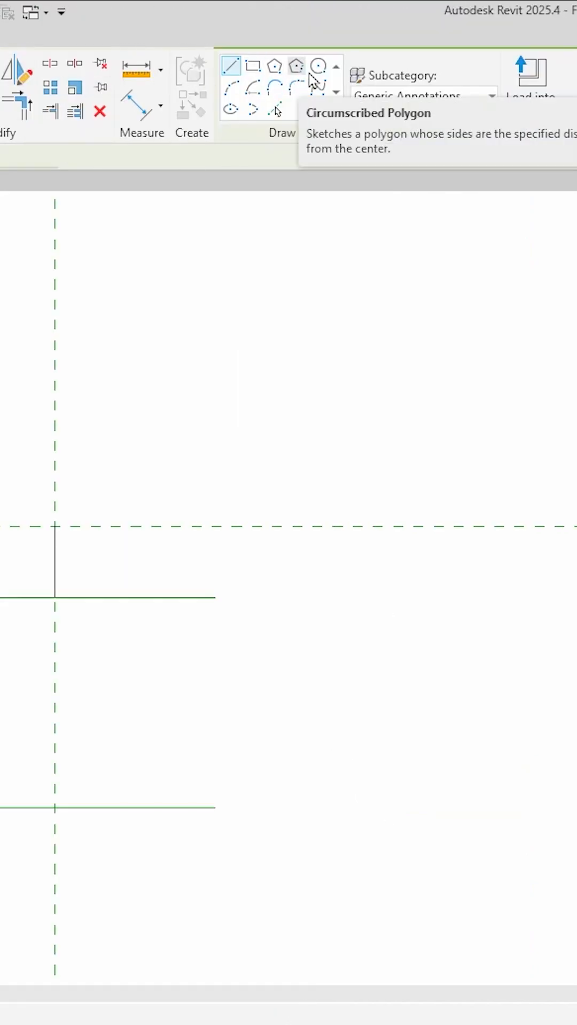
{"action": "mouse_move", "coordinate": [318, 65]}
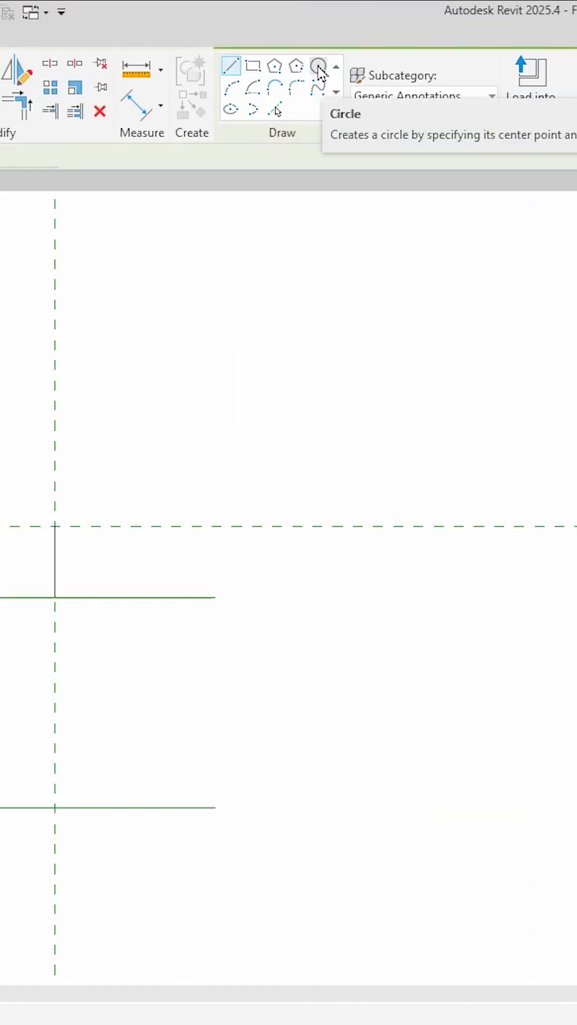
{"action": "left_click", "coordinate": [317, 65]}
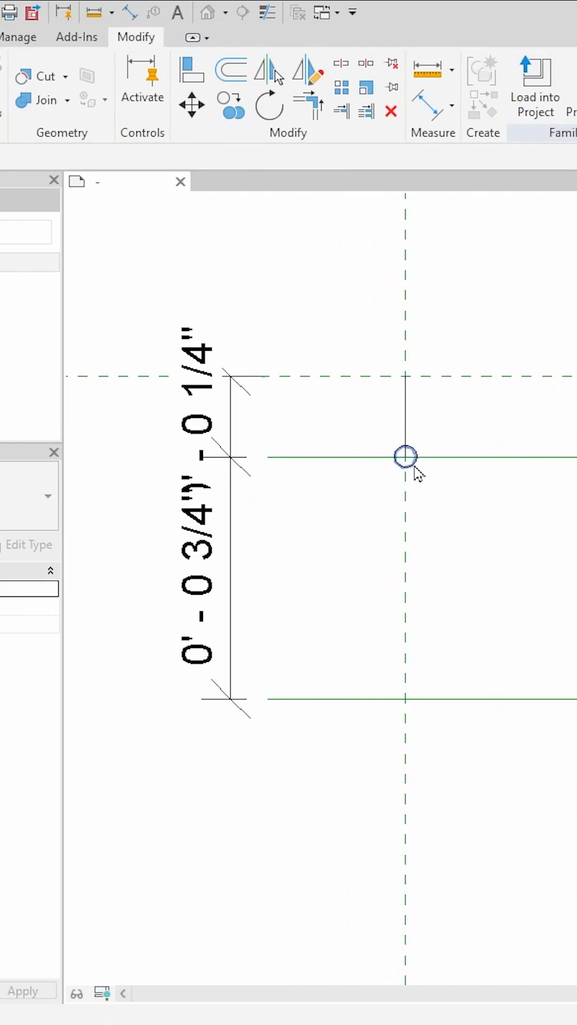
{"action": "left_click", "coordinate": [404, 456]}
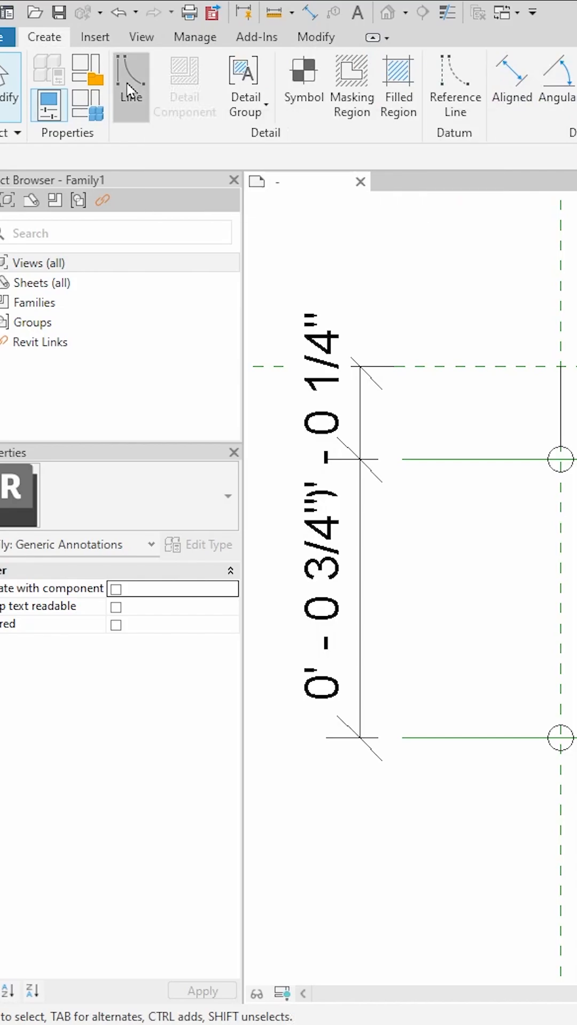
Sketch a Start-End-Radius arc from the top circle to the bottom circle, bulging right.
{"action": "left_click", "coordinate": [130, 85]}
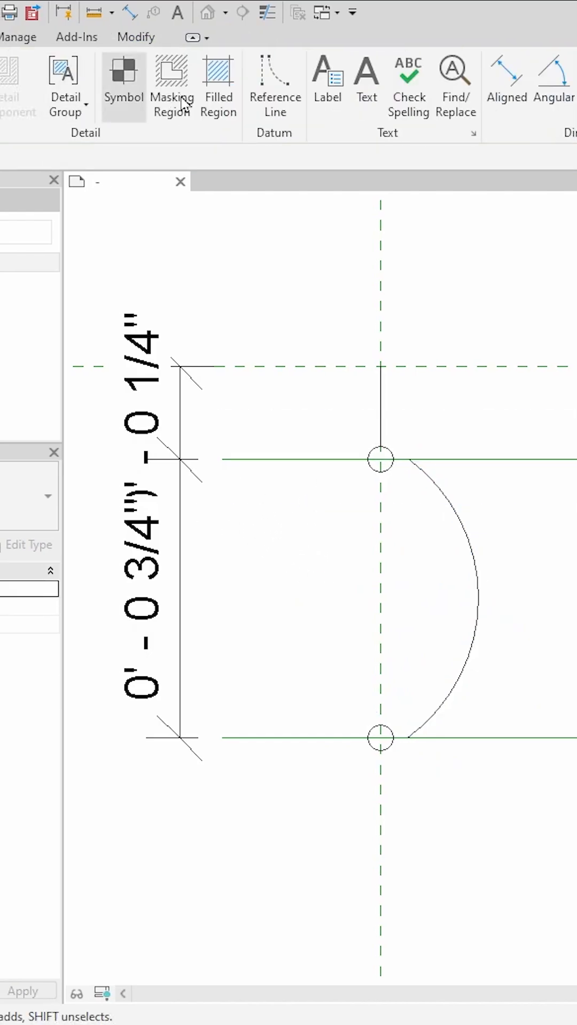
Create a new Text-type label parameter named Amps.
{"action": "left_click", "coordinate": [327, 71]}
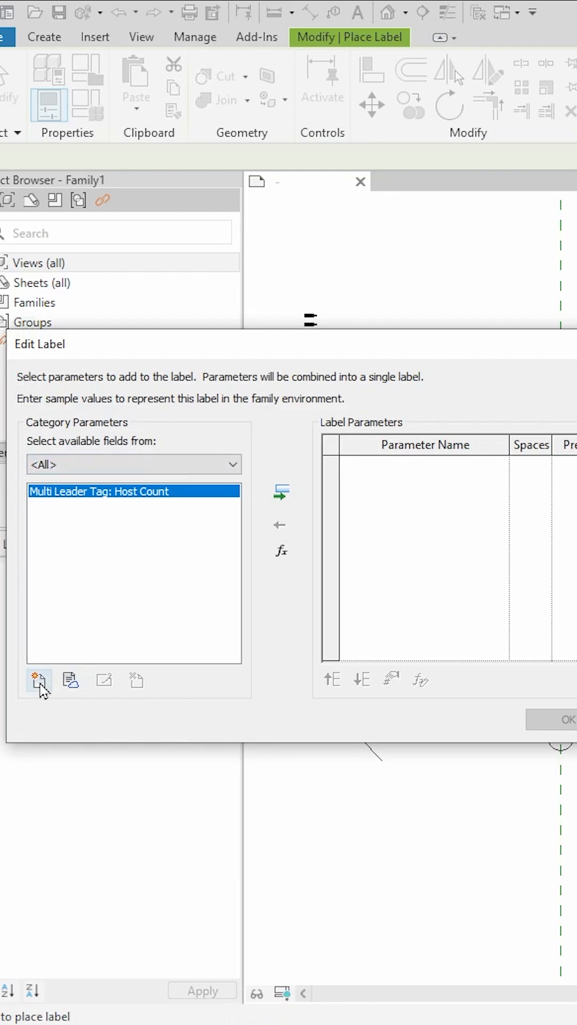
{"action": "left_click", "coordinate": [38, 680]}
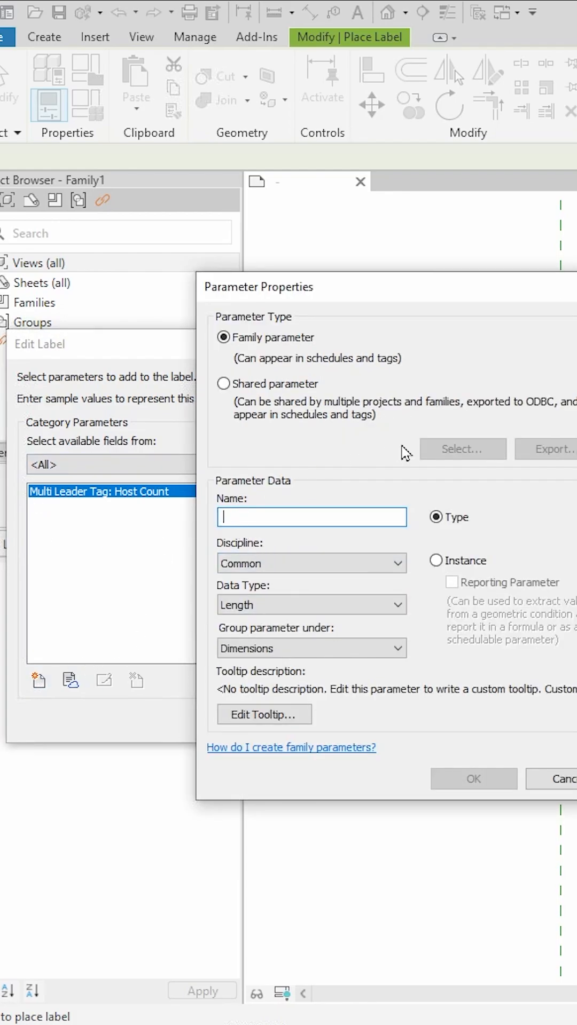
{"action": "type", "text": "Amps"}
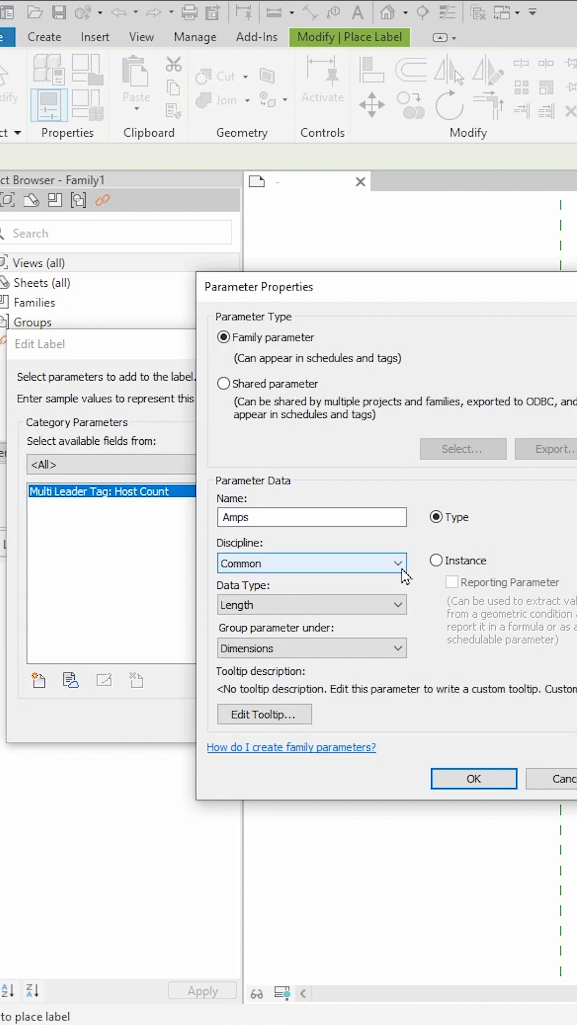
{"action": "left_click", "coordinate": [311, 604]}
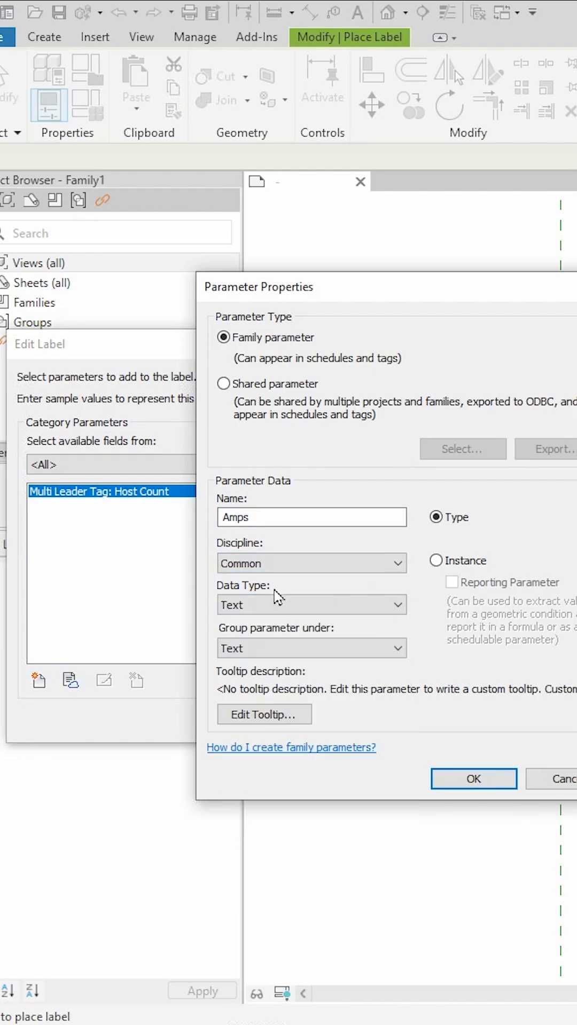
{"action": "left_click", "coordinate": [310, 648]}
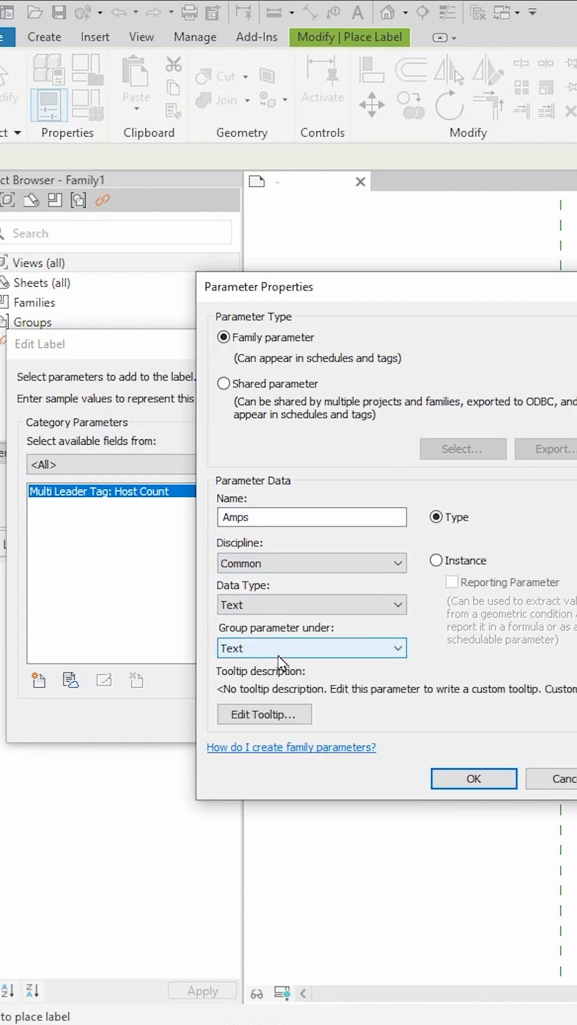
{"action": "left_click", "coordinate": [436, 561]}
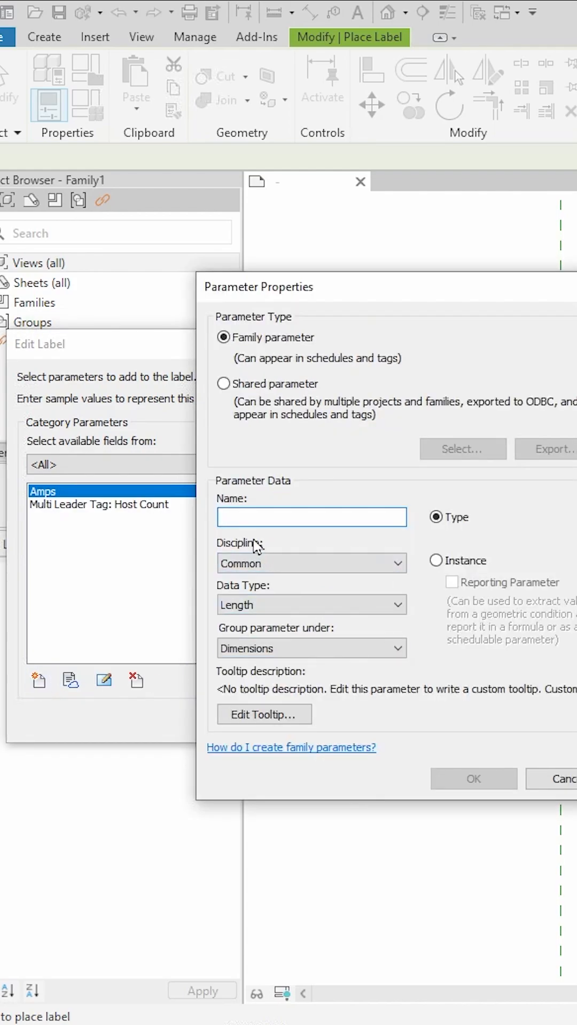
Create Text parameters Poles and Frame, and add Amps to the label.
{"action": "left_click", "coordinate": [310, 604]}
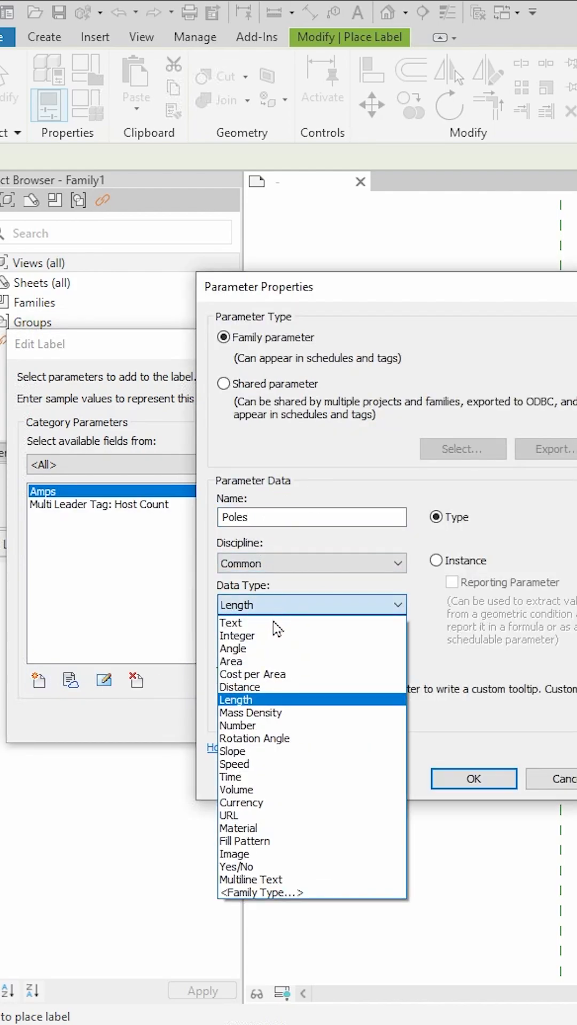
{"action": "left_click", "coordinate": [231, 623]}
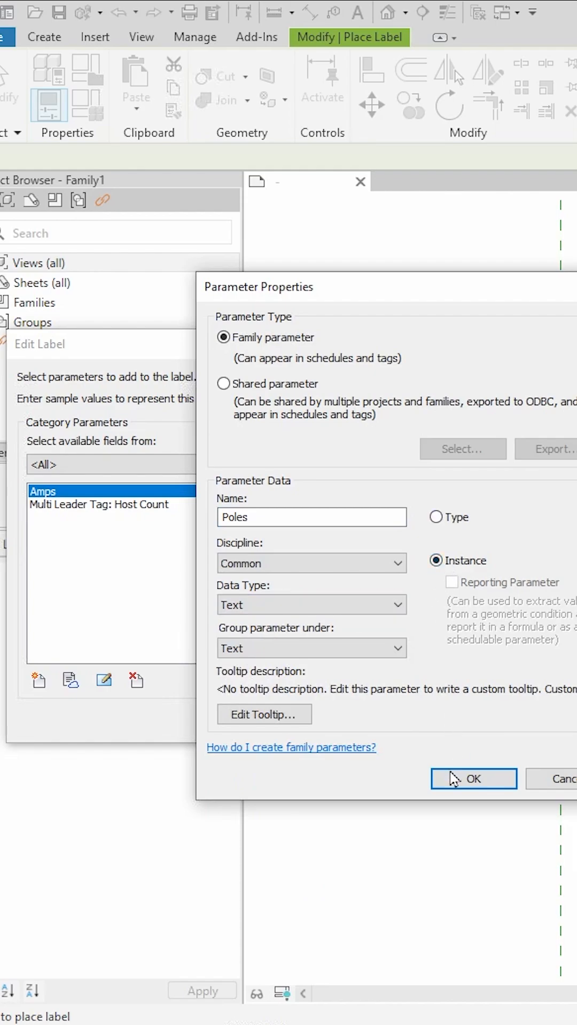
{"action": "left_click", "coordinate": [472, 779]}
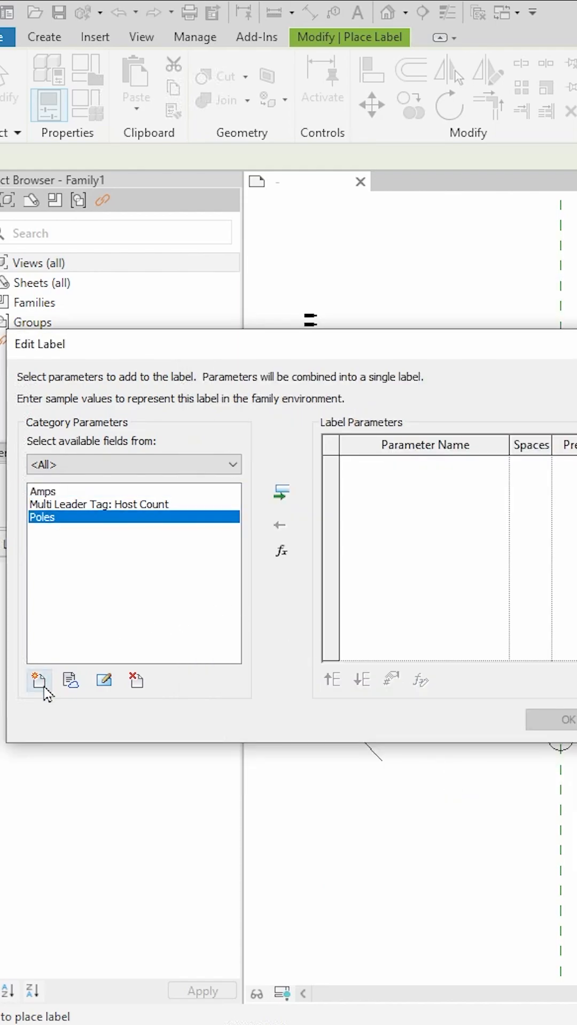
{"action": "left_click", "coordinate": [39, 680]}
{"action": "type", "text": "Frame"}
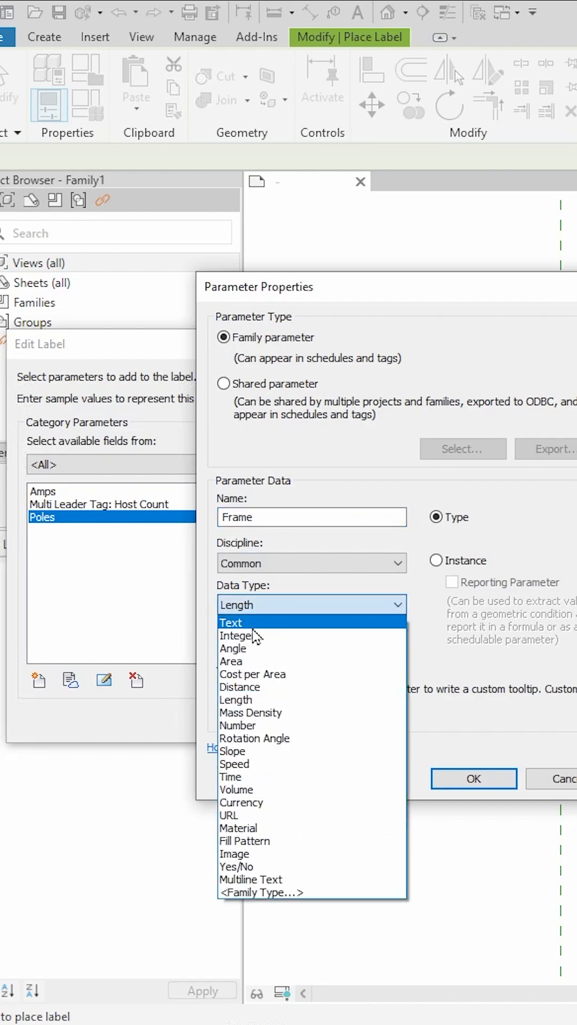
{"action": "left_click", "coordinate": [473, 779]}
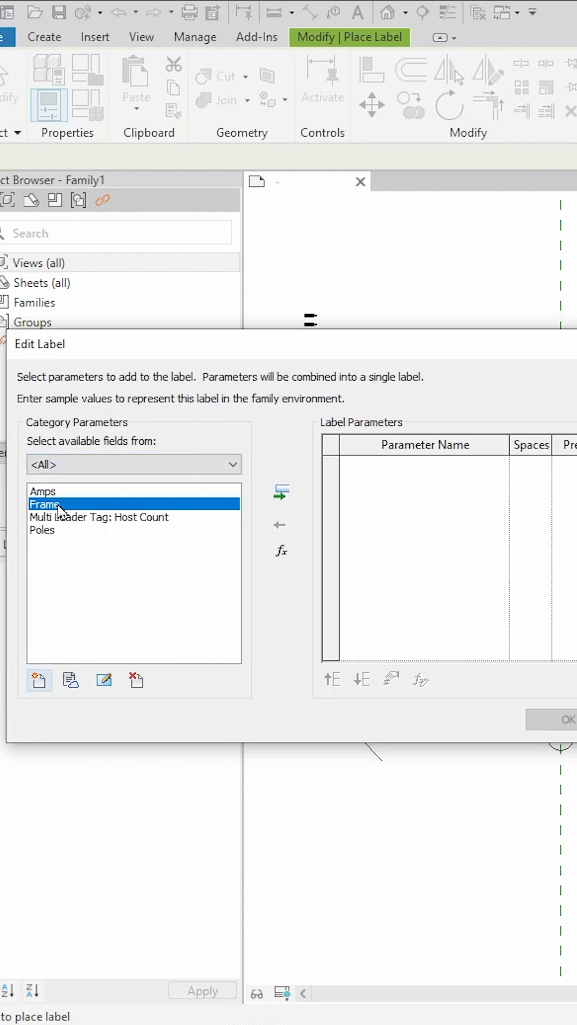
{"action": "left_click", "coordinate": [281, 491]}
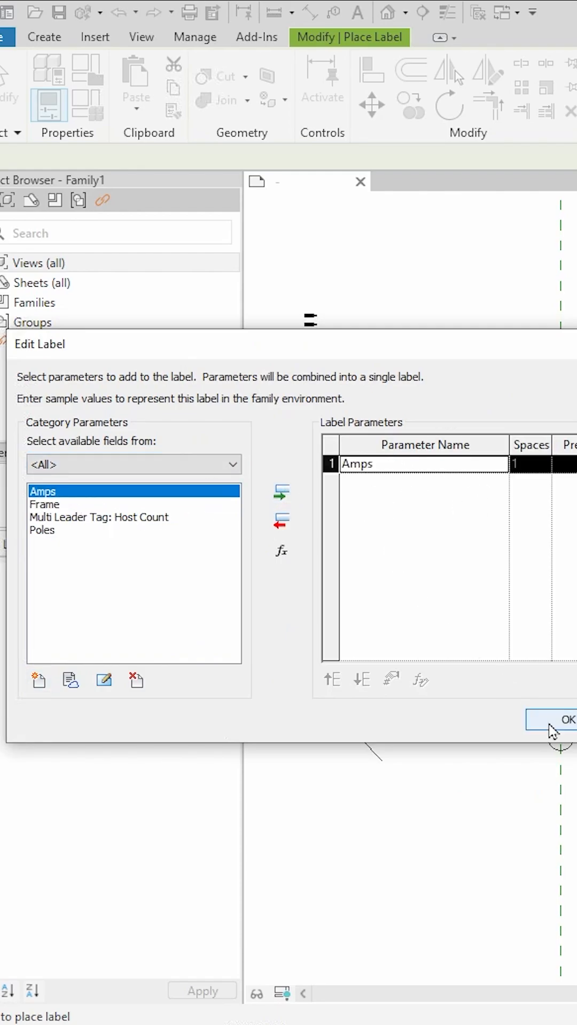
Copy the Amps label downward and change the copy to show Poles.
{"action": "left_click", "coordinate": [563, 719]}
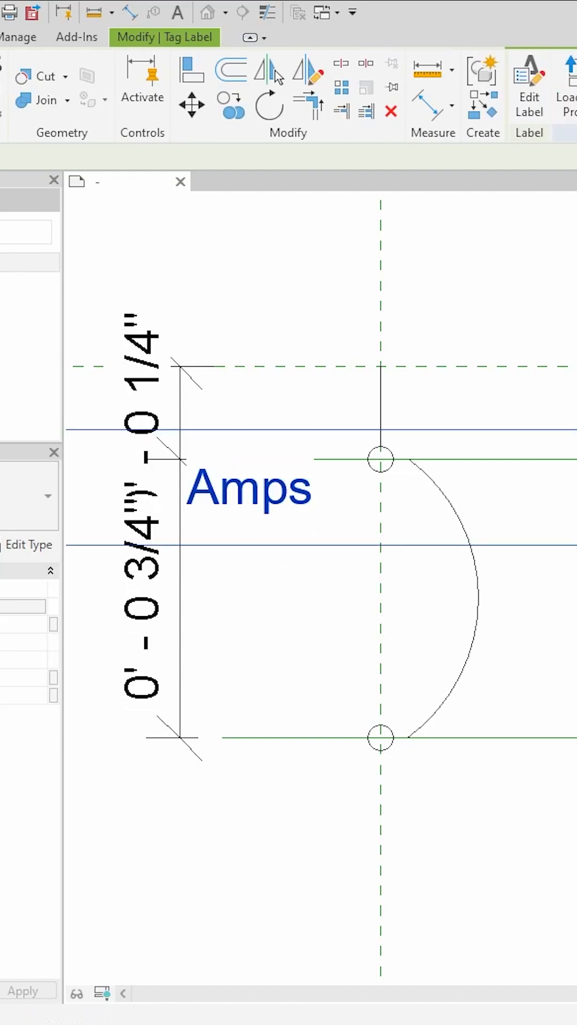
{"action": "left_click", "coordinate": [249, 487]}
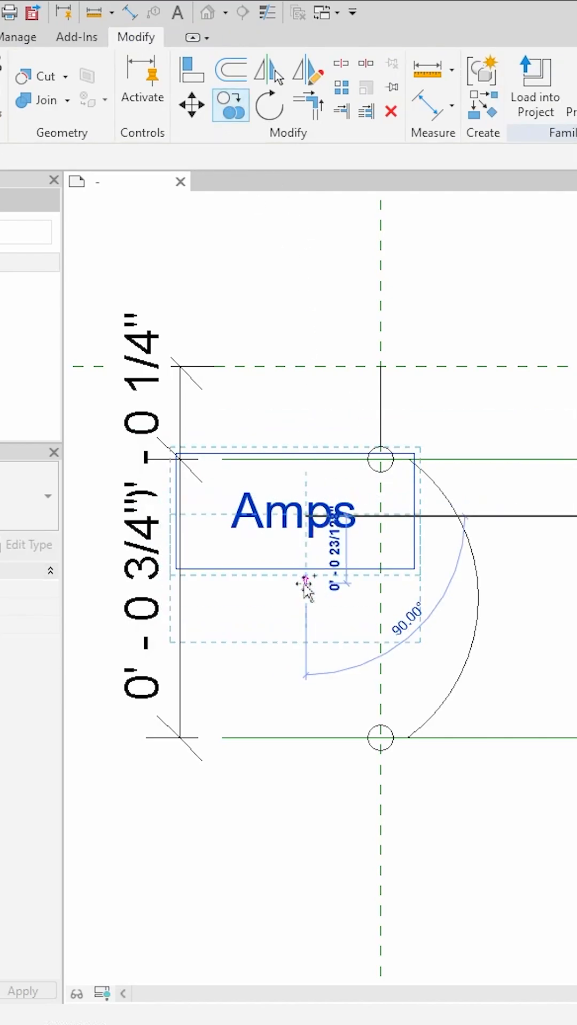
{"action": "left_click", "coordinate": [293, 513]}
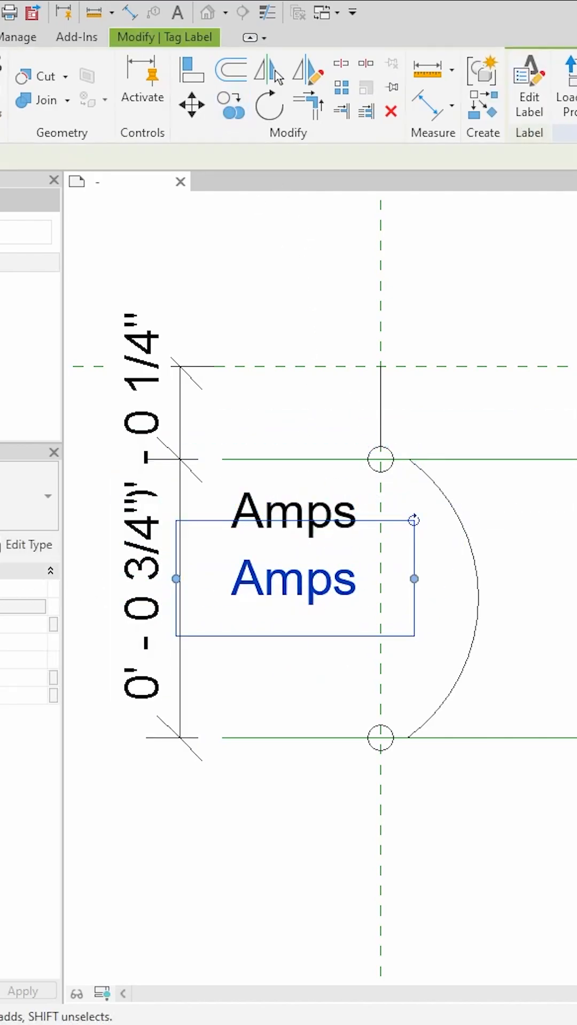
{"action": "left_click", "coordinate": [529, 89]}
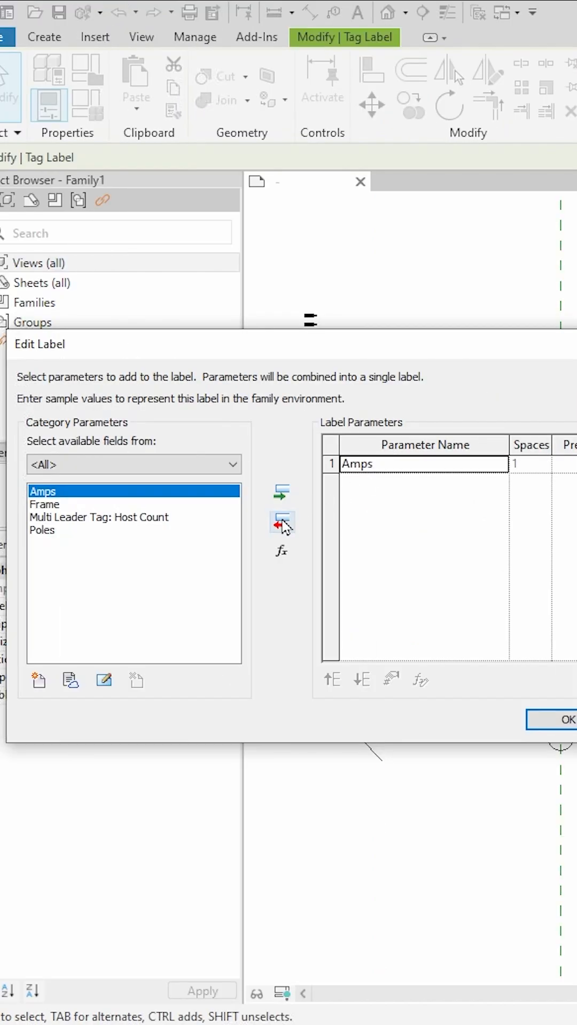
{"action": "left_click", "coordinate": [281, 522]}
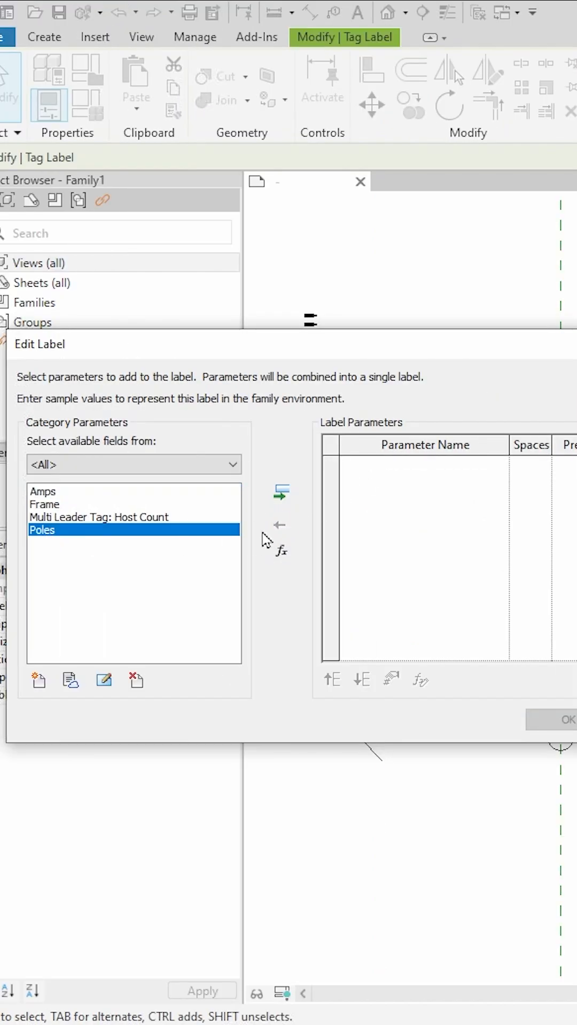
{"action": "left_click", "coordinate": [564, 719]}
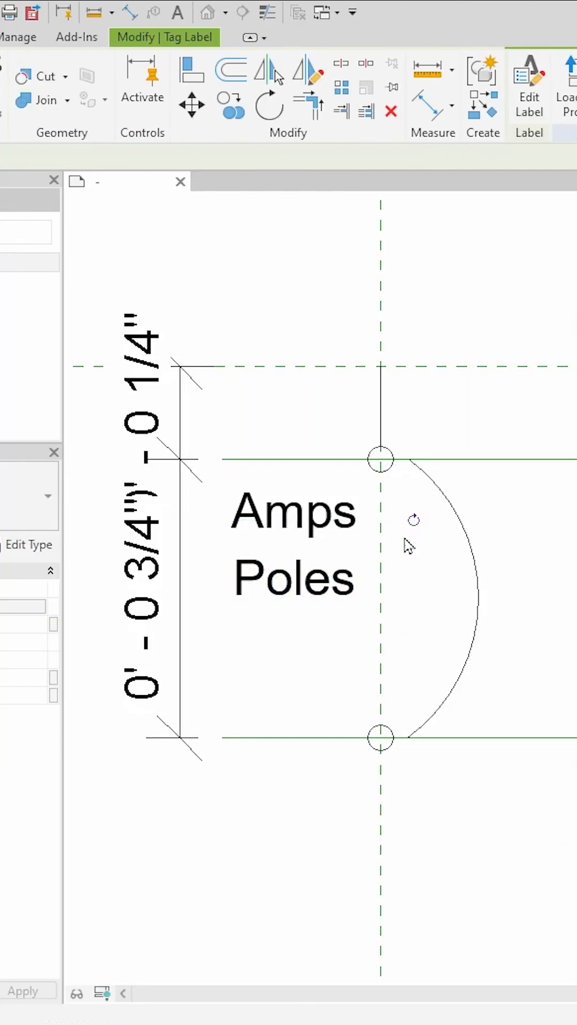
Place a third label copy below Poles and set it to show Frame.
{"action": "left_click", "coordinate": [293, 578]}
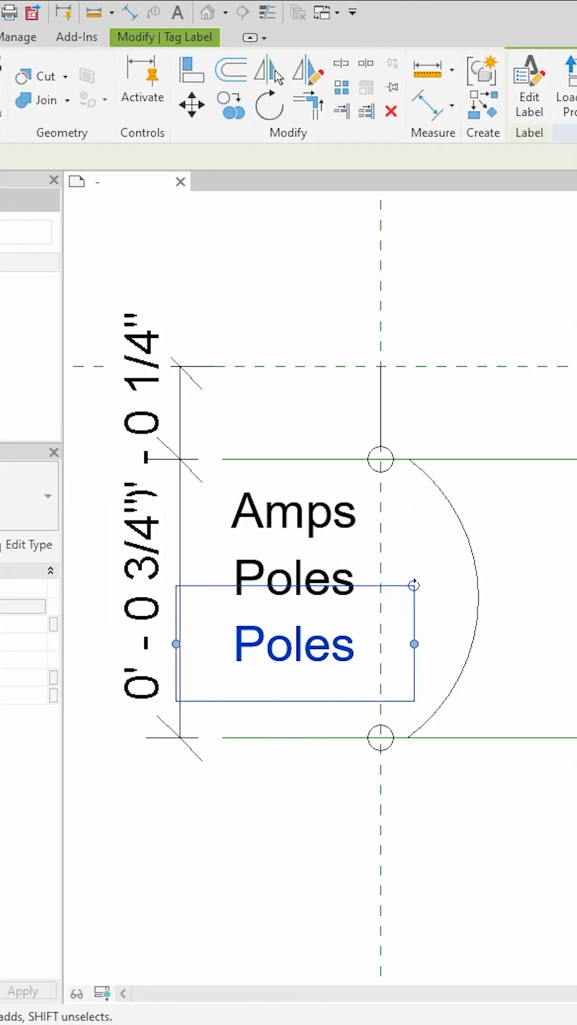
{"action": "left_click", "coordinate": [529, 88]}
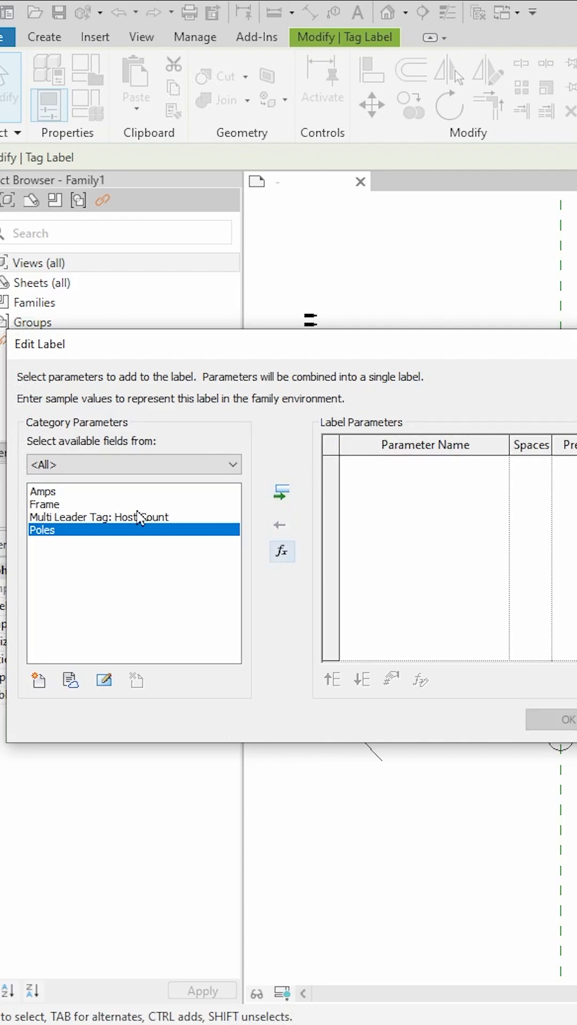
{"action": "left_click", "coordinate": [281, 492]}
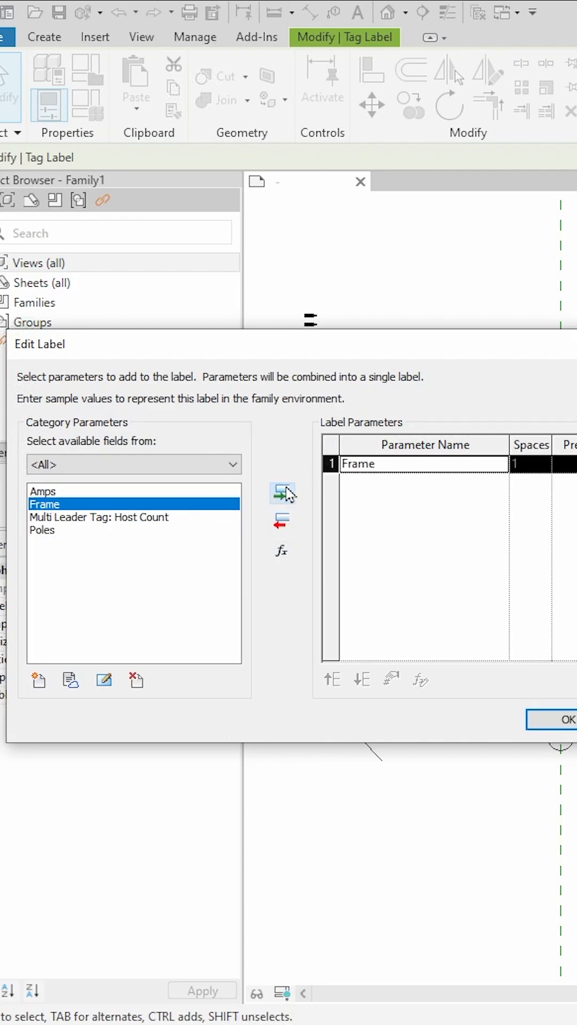
{"action": "left_click", "coordinate": [562, 718]}
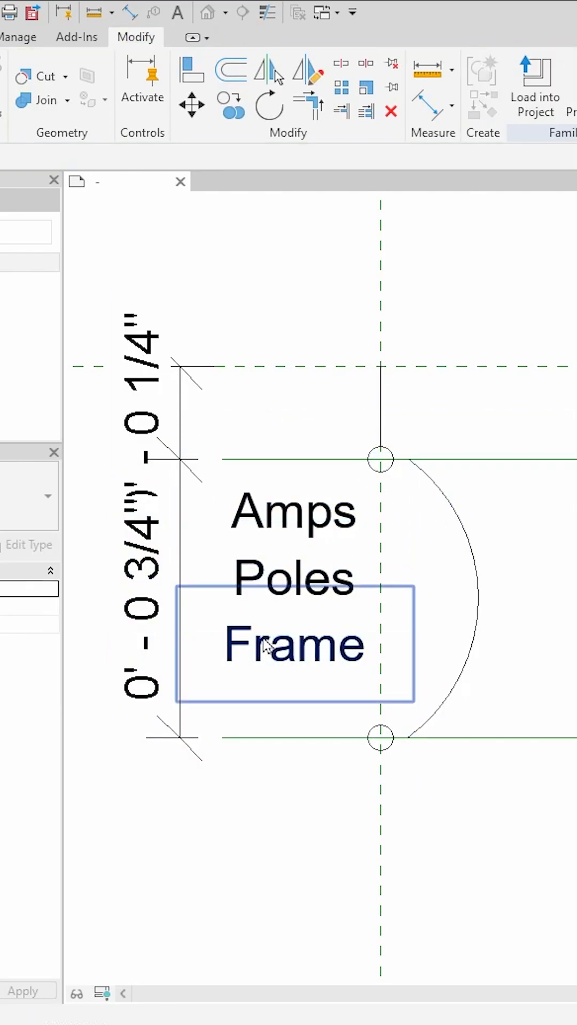
{"action": "left_click", "coordinate": [274, 461]}
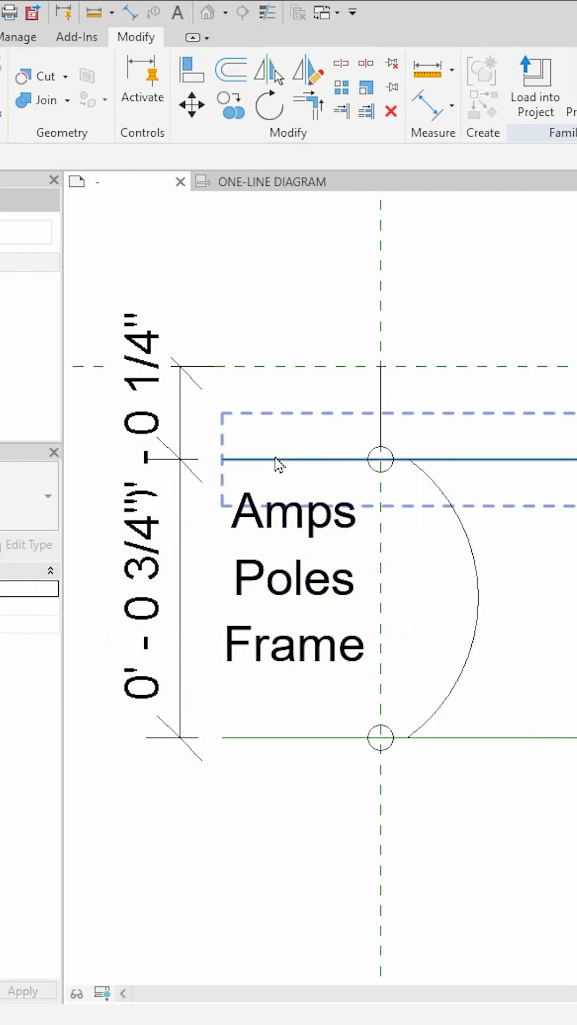